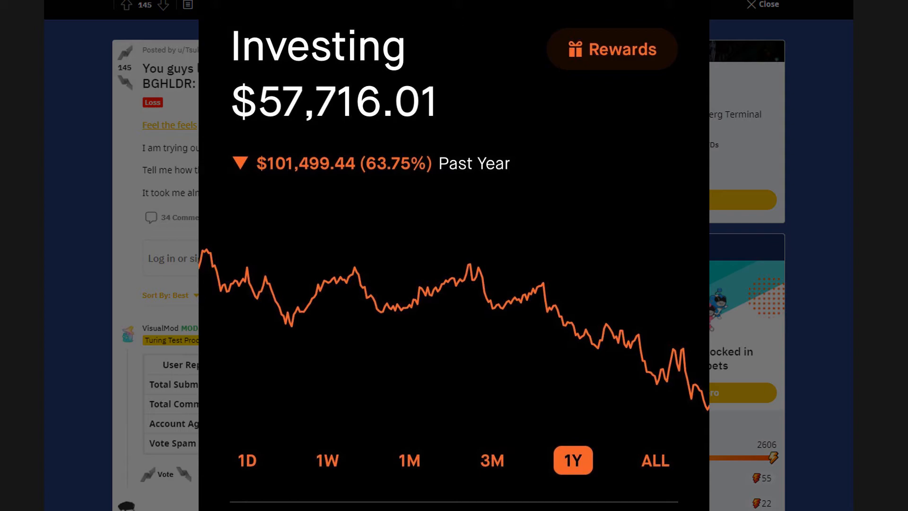
# - Leave the loss post's chart and land on the "Boomer Move (UCO) Update" gain post
pyautogui.click(763, 5)
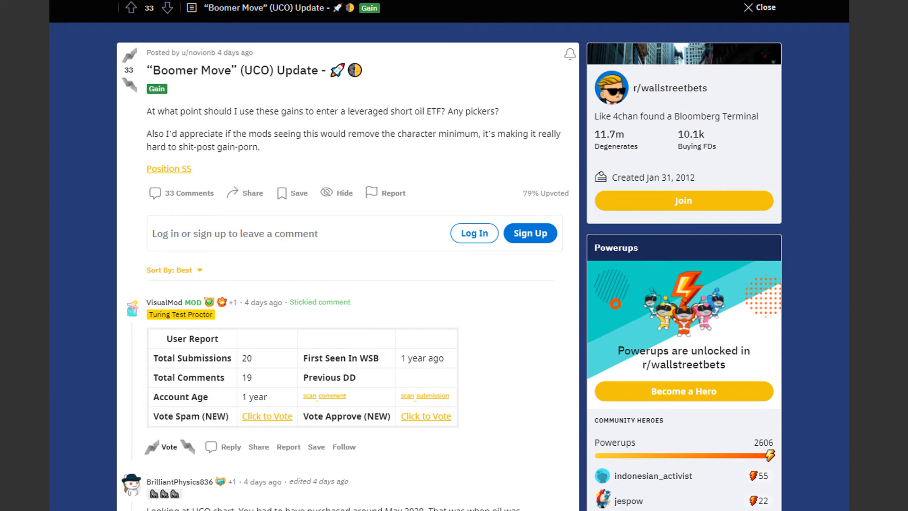
# - Open the "Timing the market" post about life savings put into ETFs
pyautogui.click(168, 169)
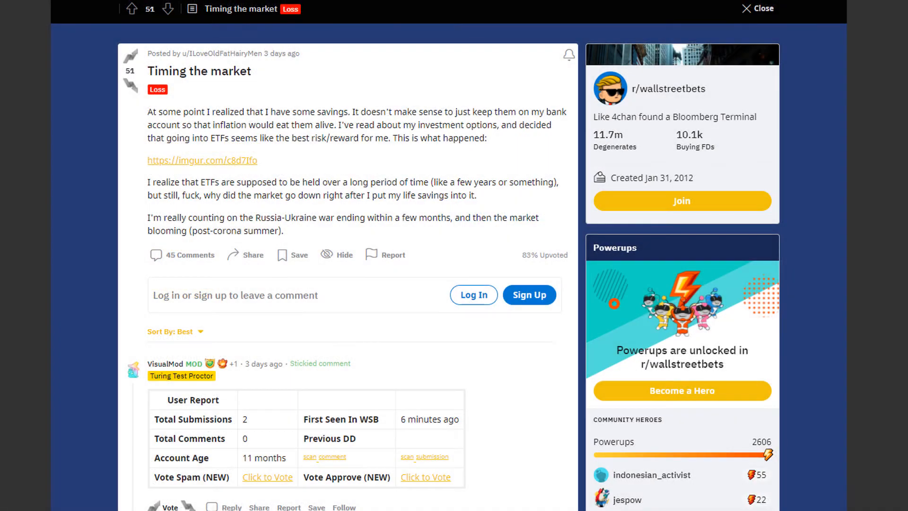
# - Zoom in and open the "Oil has value" post showing an $83,859 portfolio up 87%
pyautogui.press('ctrl+plus')
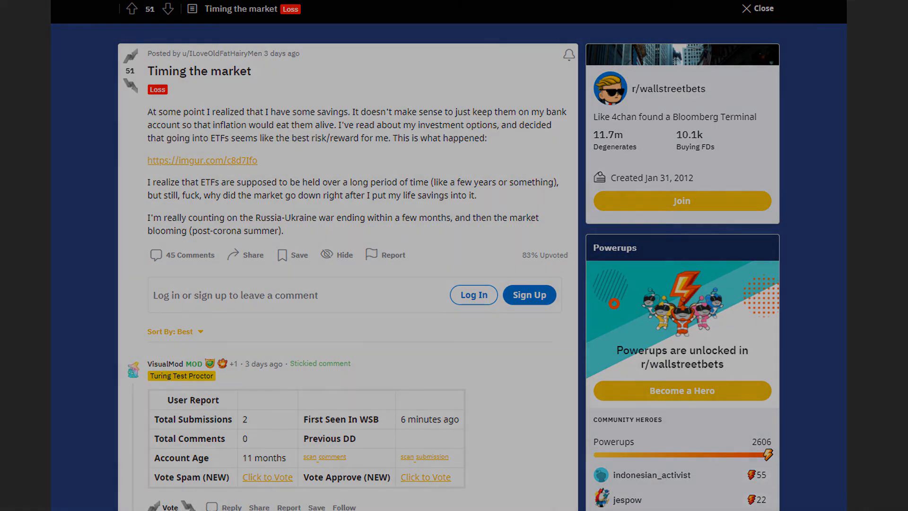
pyautogui.click(202, 160)
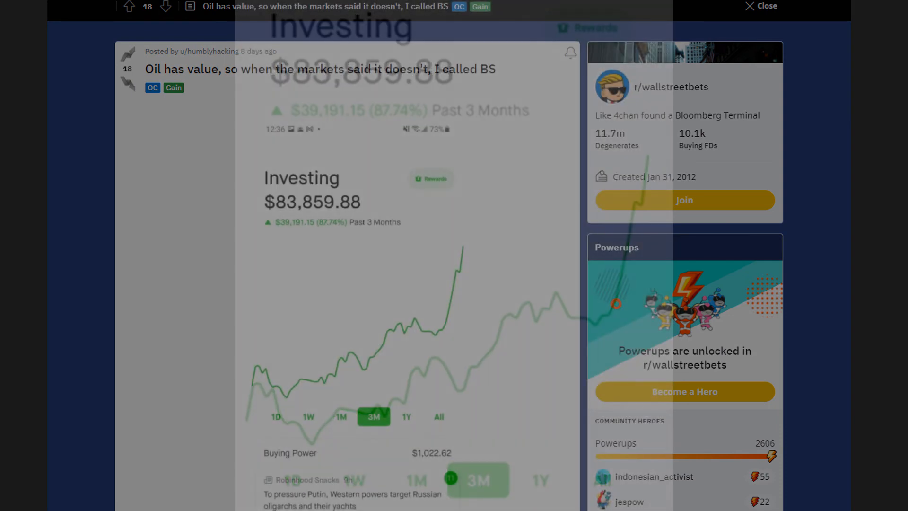
pyautogui.scroll(-3)
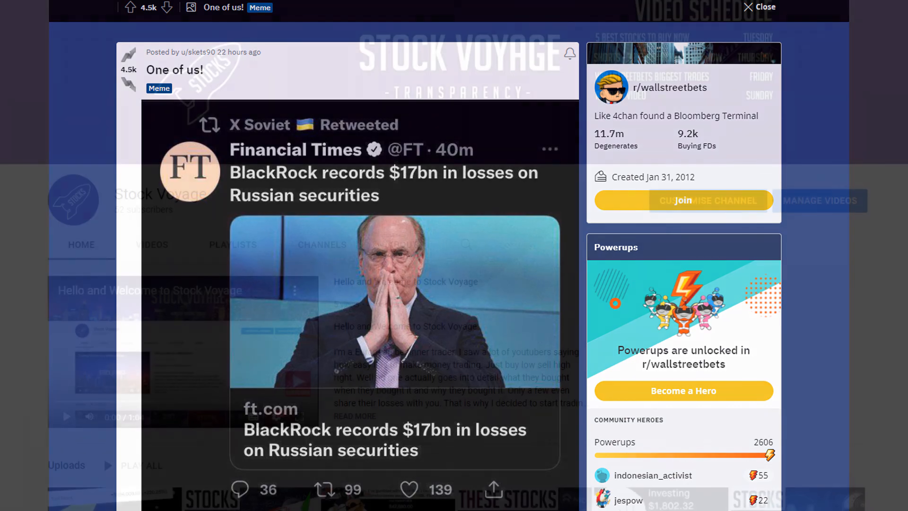
# - Scroll the Stock Voyage channel home down to the WallStreetBets Biggest Trades and Top 5 Best Stocks playlists
pyautogui.click(764, 6)
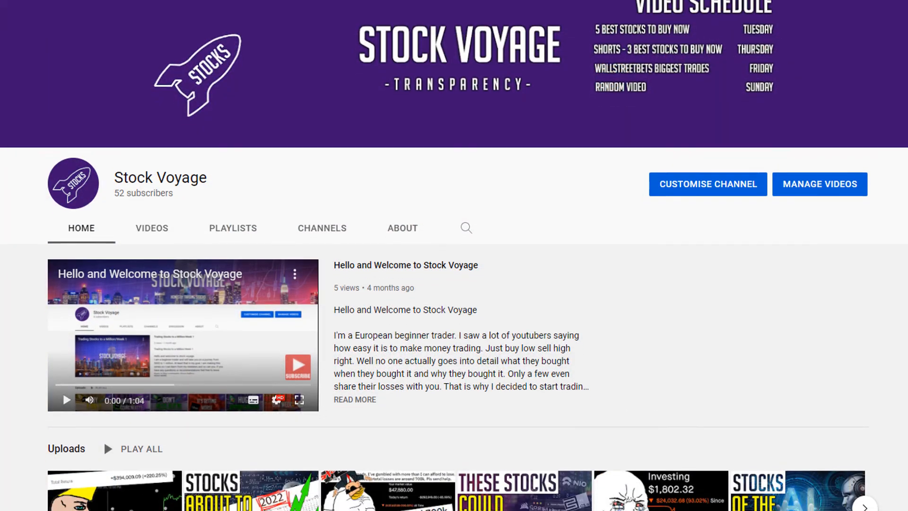
pyautogui.scroll(-3)
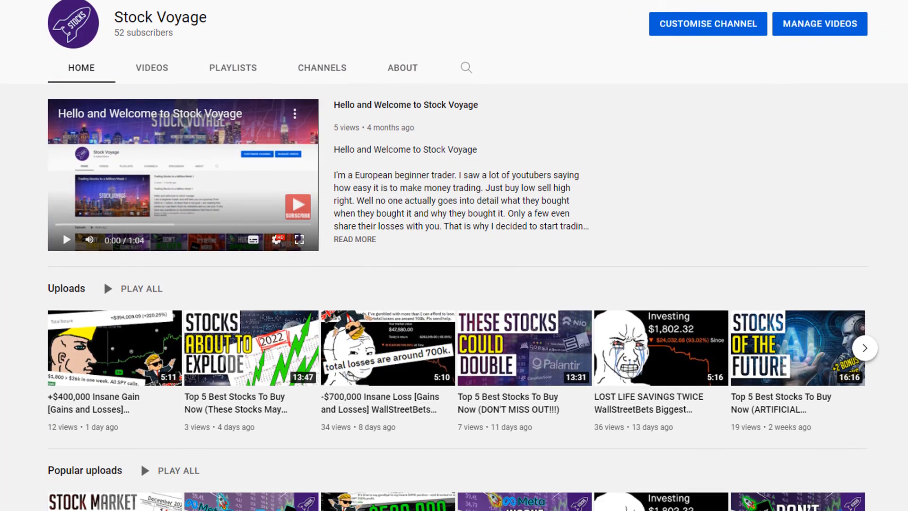
pyautogui.scroll(-3)
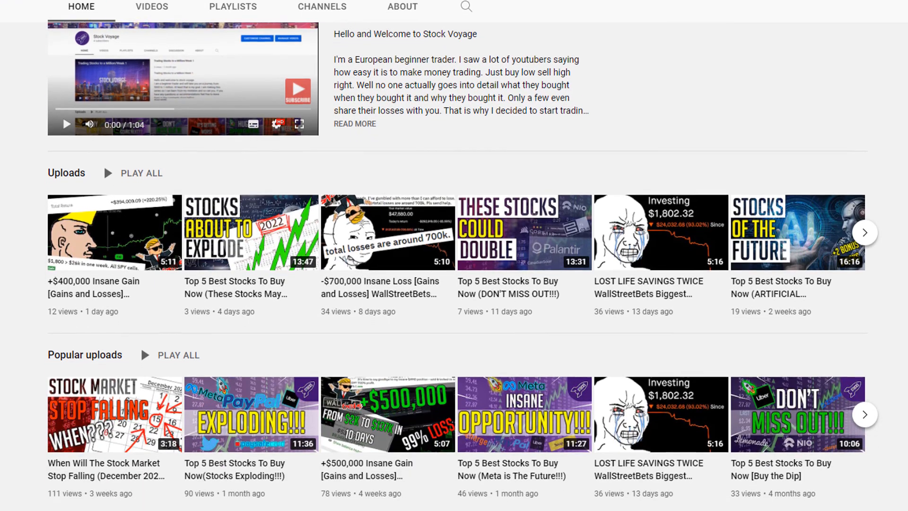
pyautogui.scroll(-3)
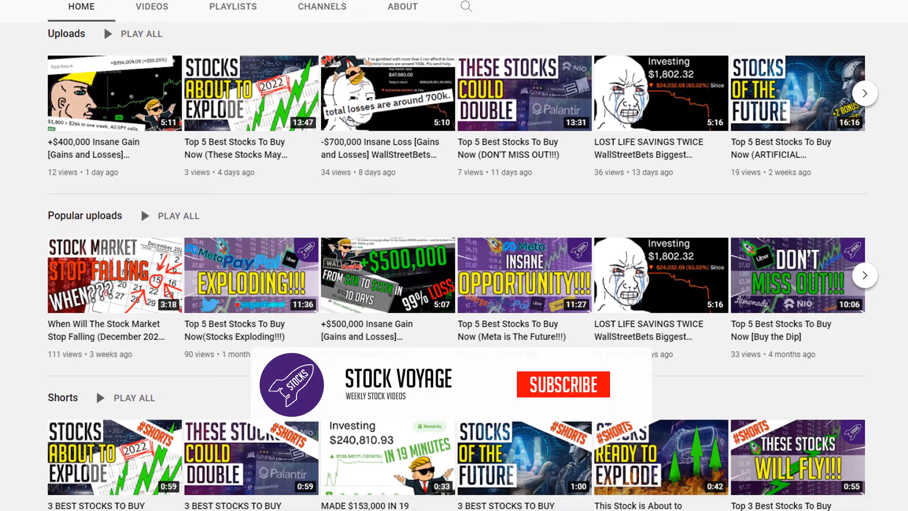
pyautogui.scroll(-3)
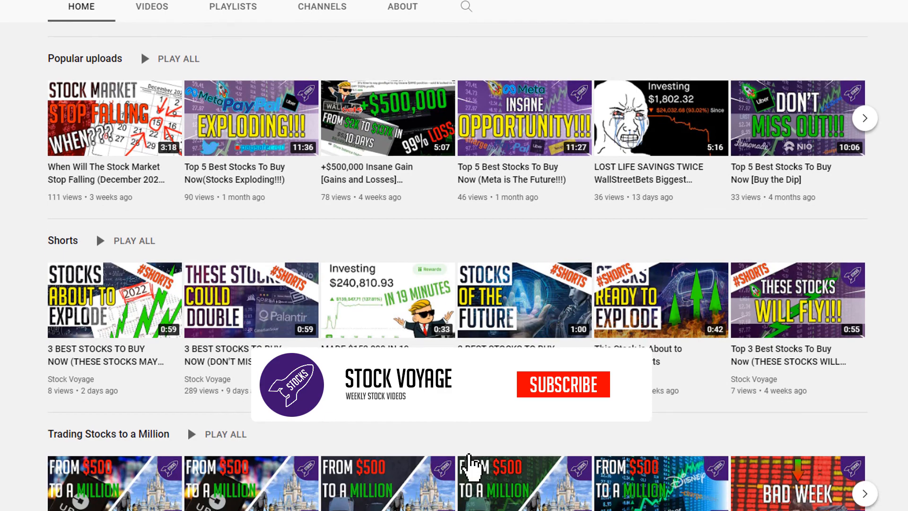
pyautogui.scroll(-3)
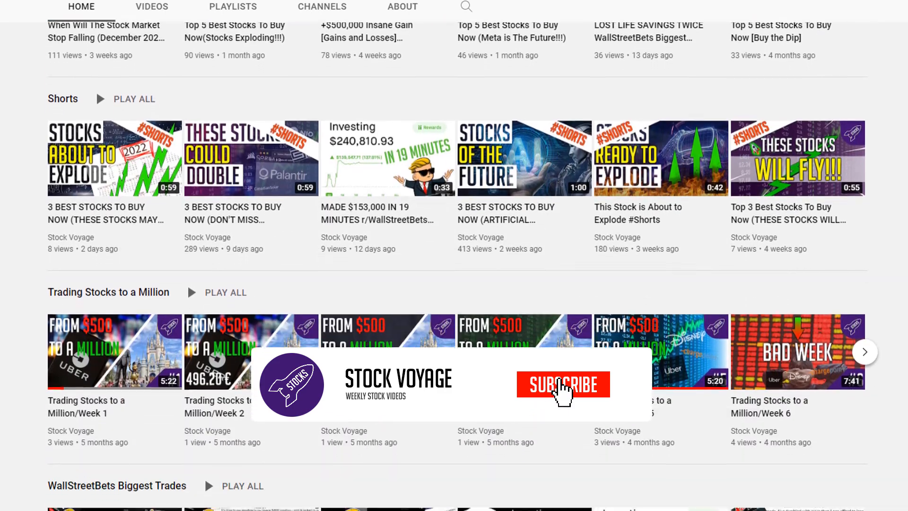
pyautogui.click(562, 383)
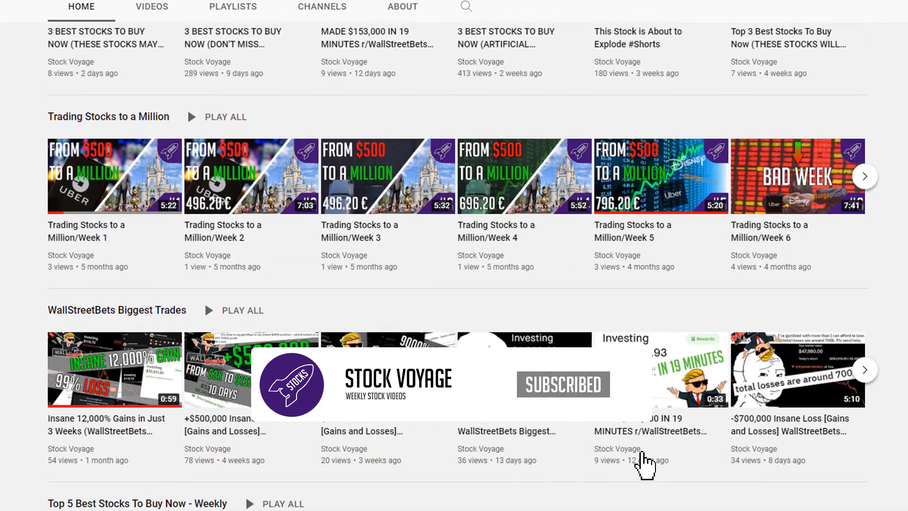
pyautogui.scroll(-3)
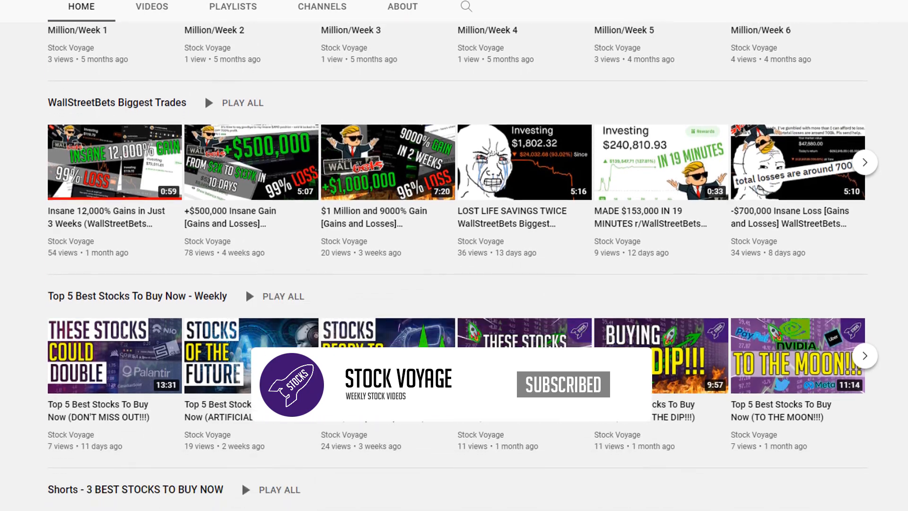